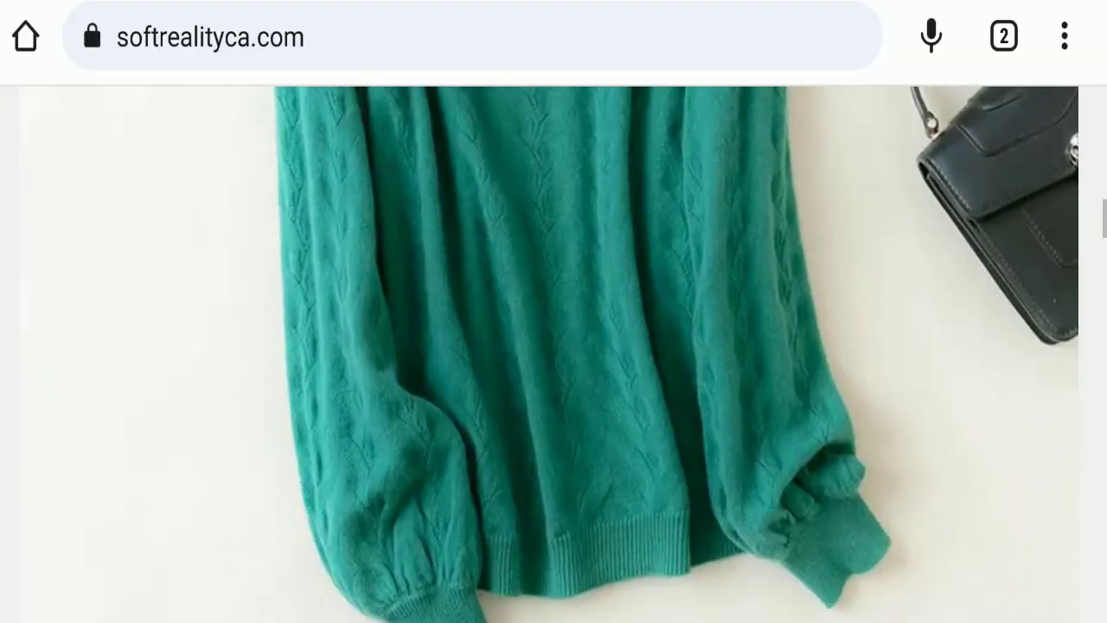
- Move down past the green sweater photo to the newsletter sign-up and featured collection
scroll("down", 3)
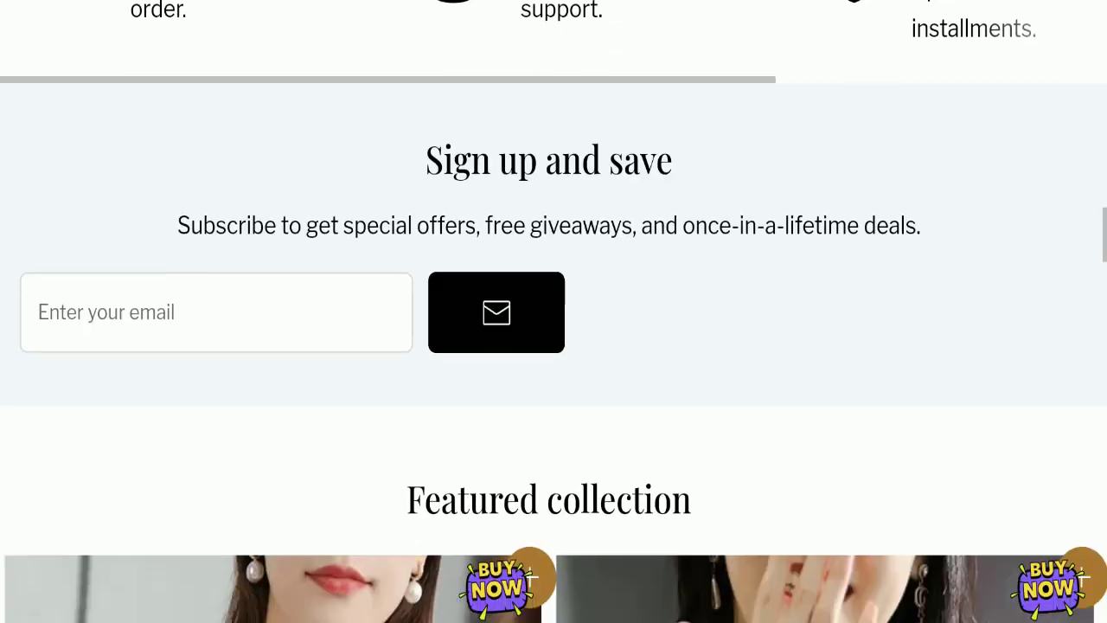
- Reach the footer menu listing About Us, Contact Us, policy and shipping links
scroll("down", 3)
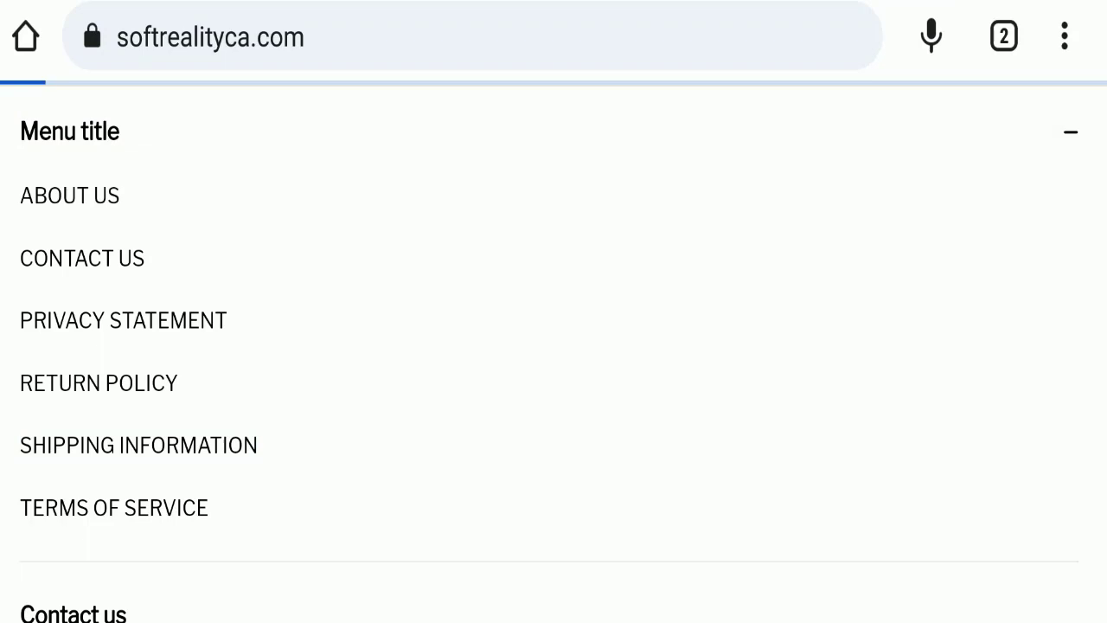
- View the Shipping Information page's processing times and delivery charges down to the contact details
left_click(138, 444)
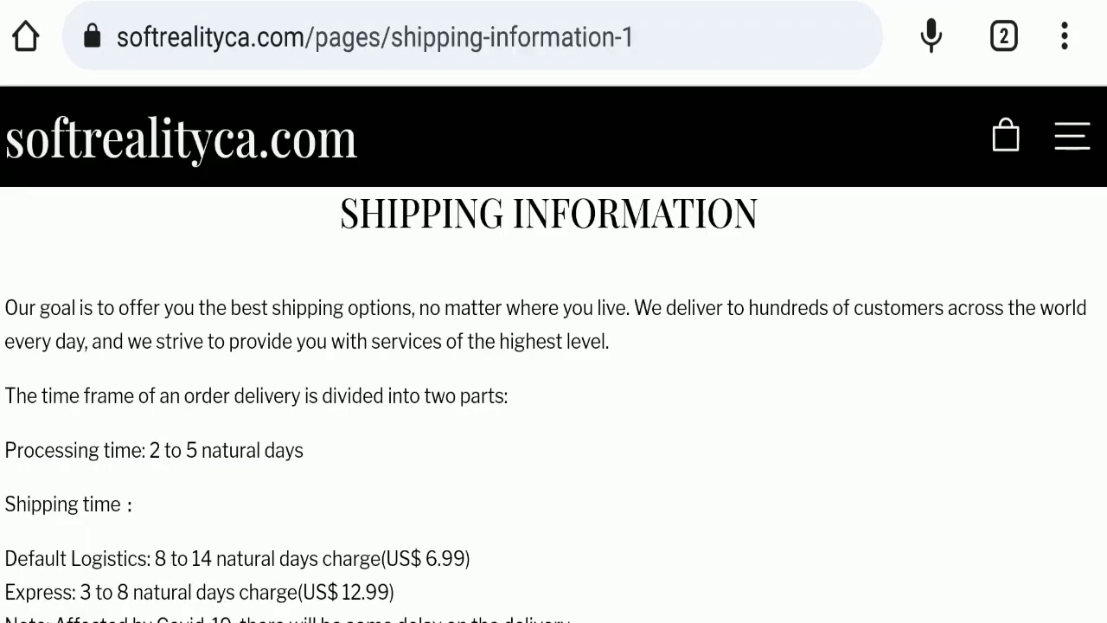
scroll("down", 3)
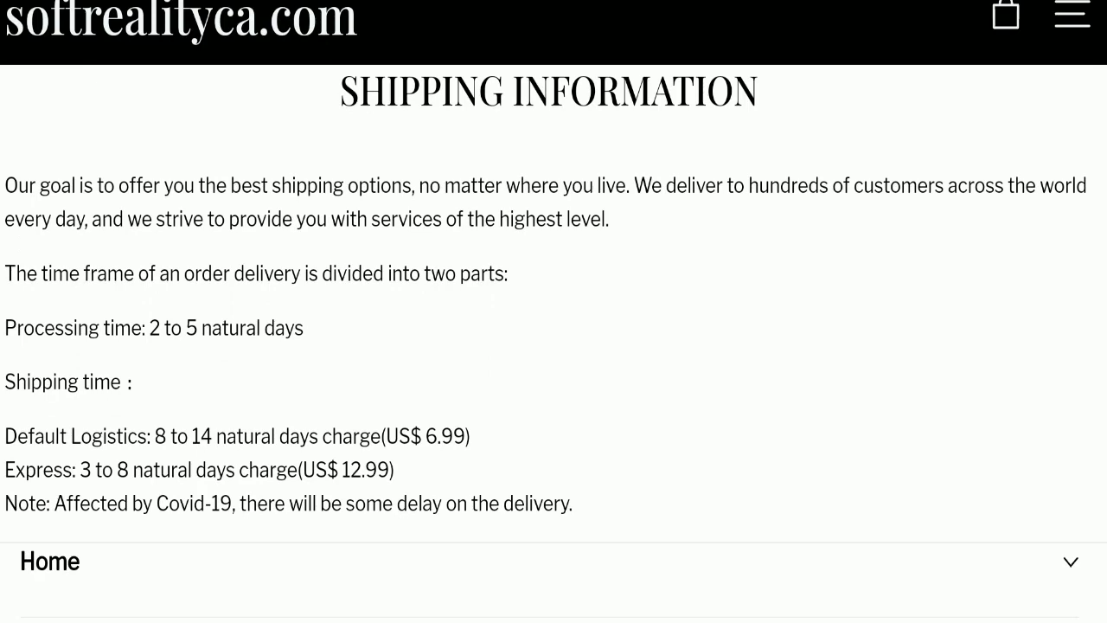
scroll("down", 3)
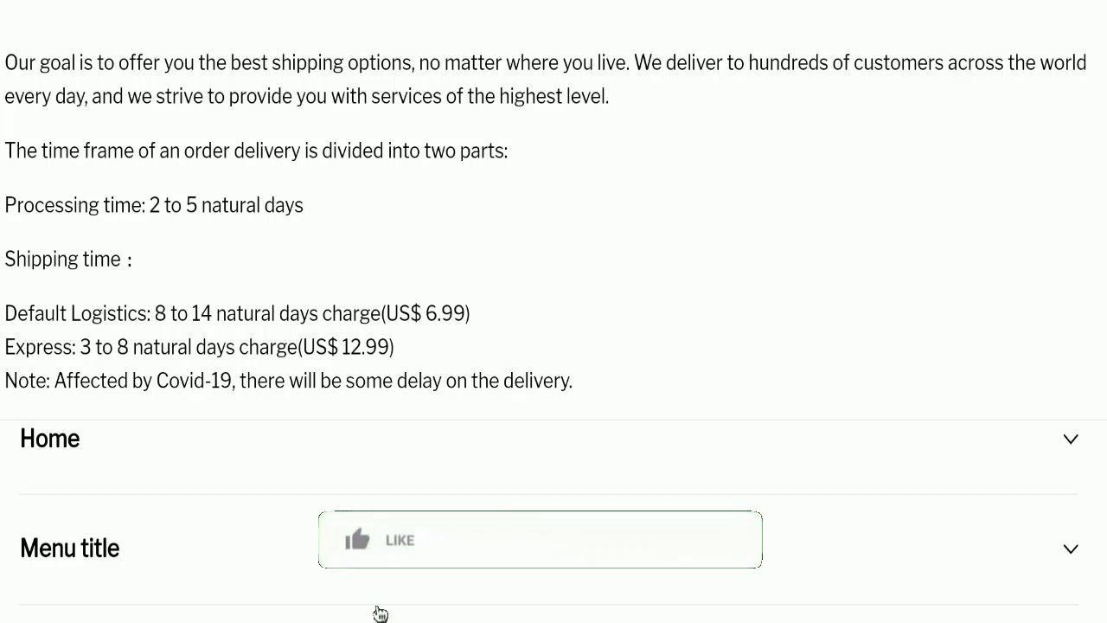
left_click(380, 539)
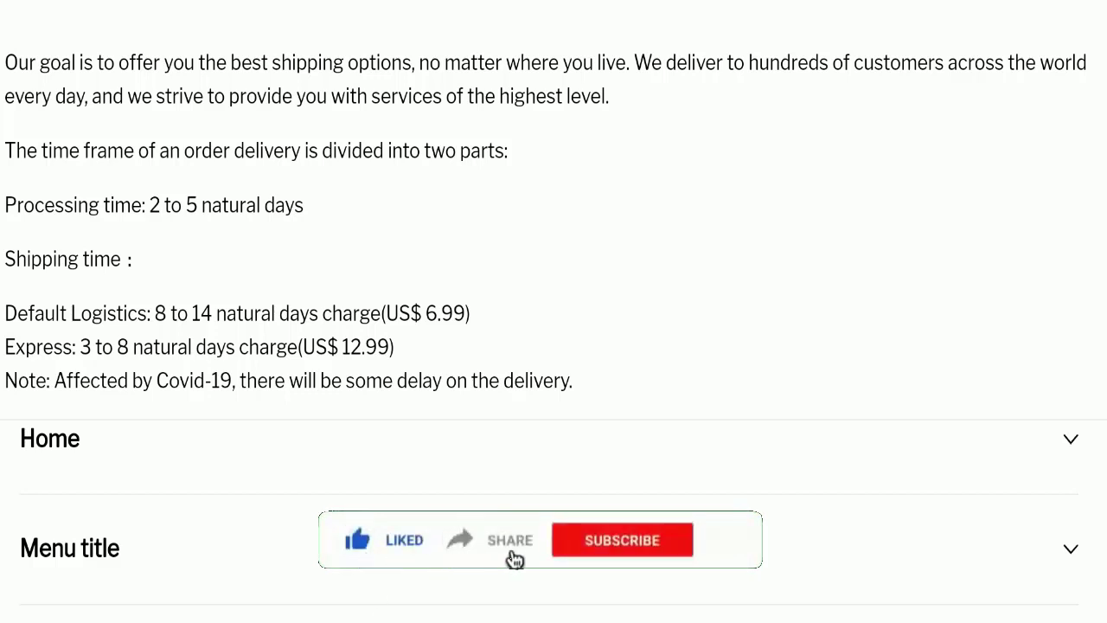
left_click(621, 540)
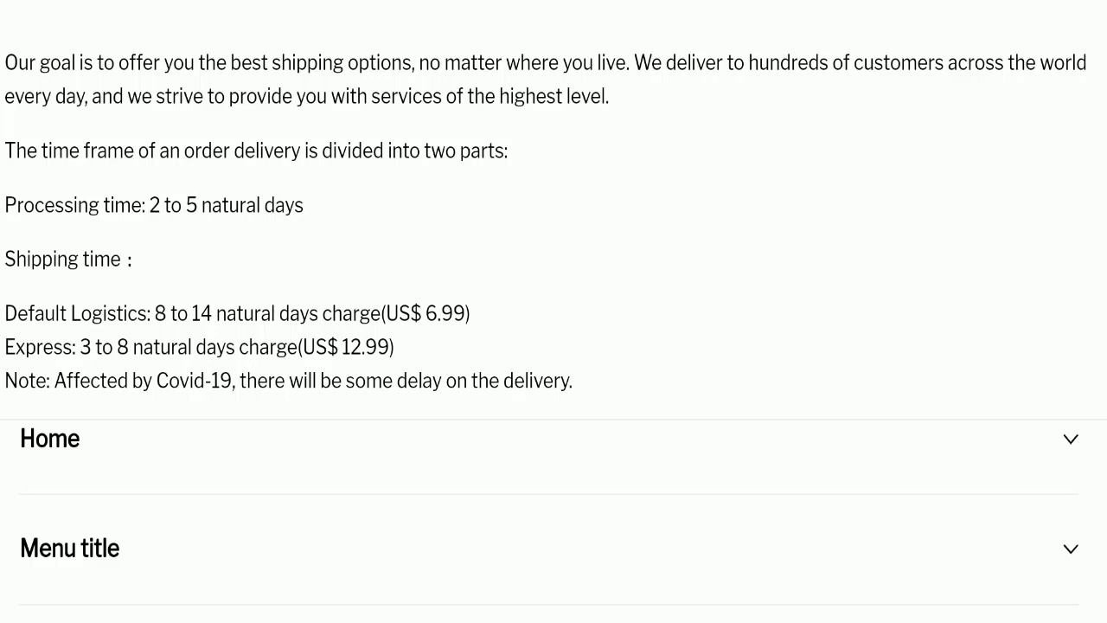
scroll("down", 3)
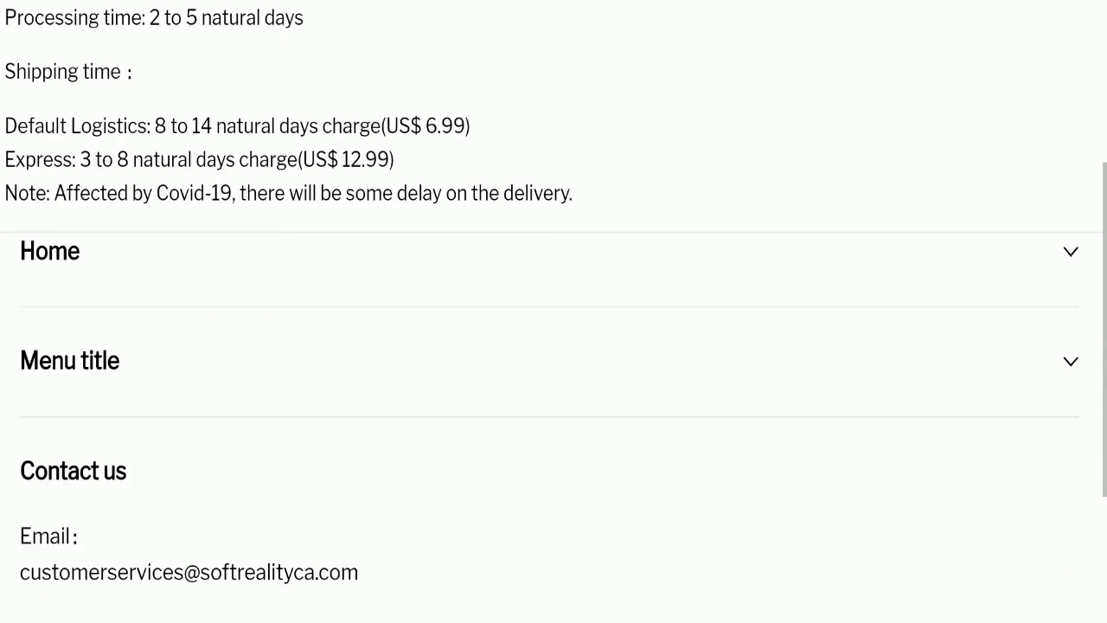
- Reach the shipping page's footer with the expanded menu of store information pages
scroll("down", 3)
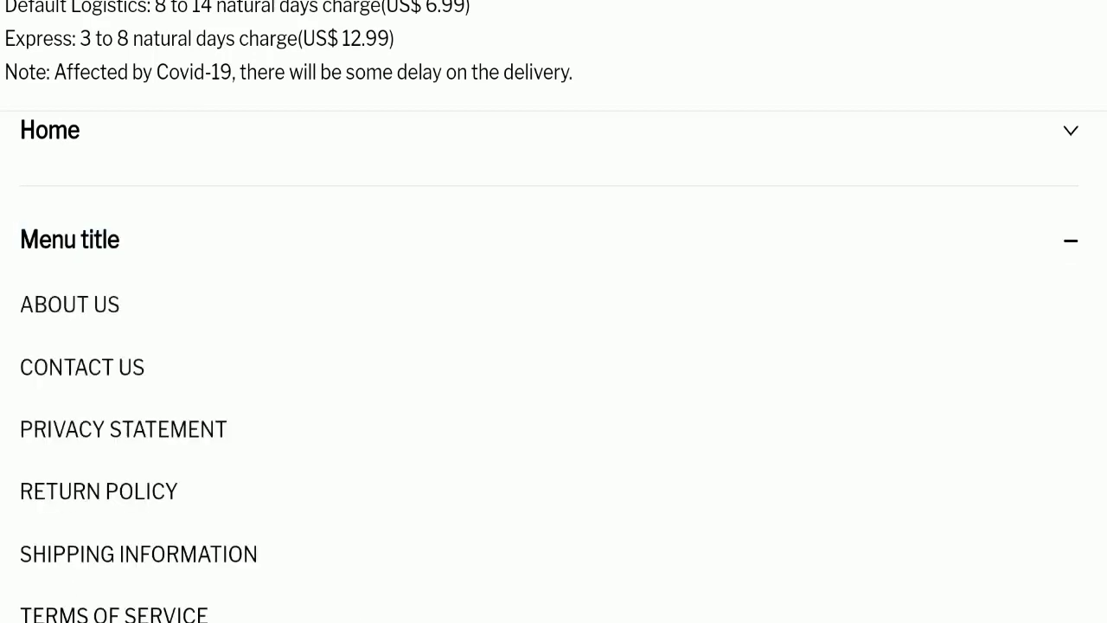
scroll("down", 3)
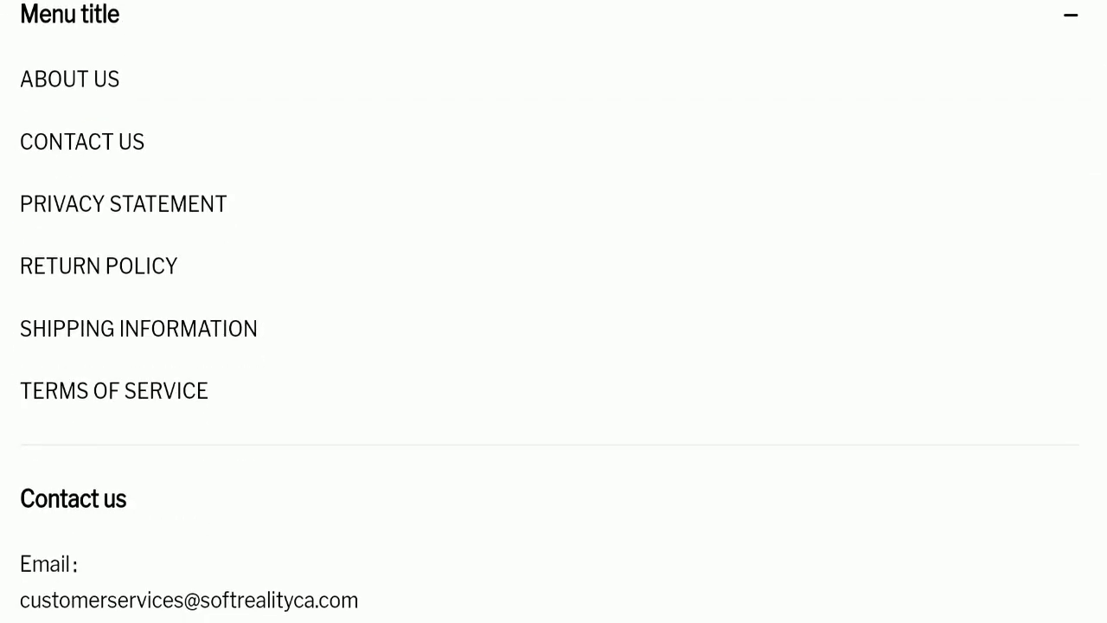
- View the Contact Us page's support email and Hong Kong address down to its footer links
left_click(81, 142)
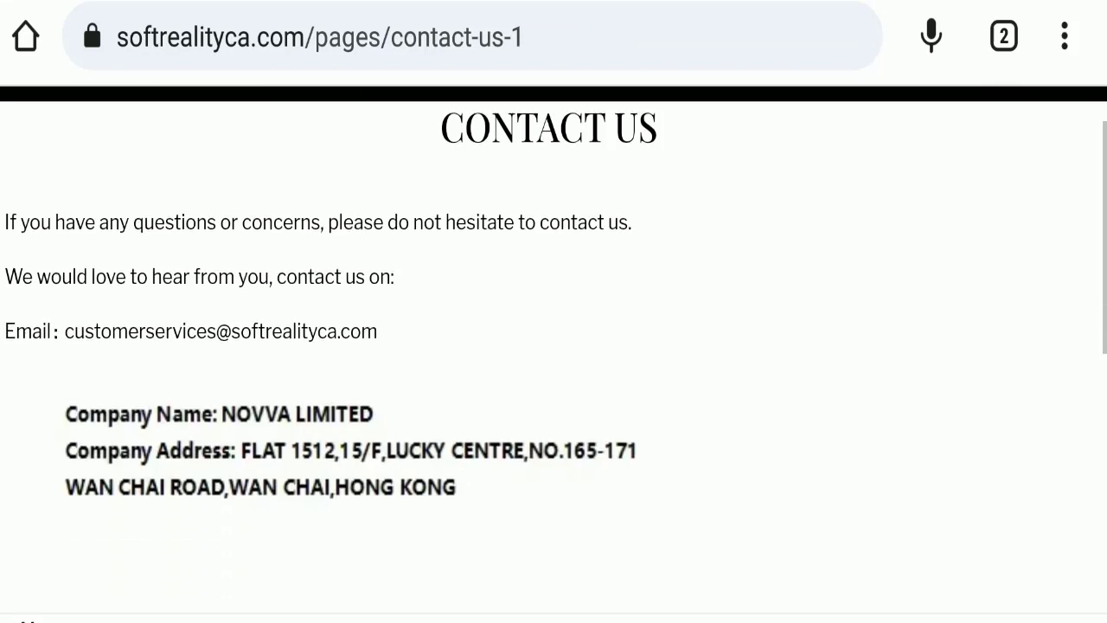
scroll("down", 3)
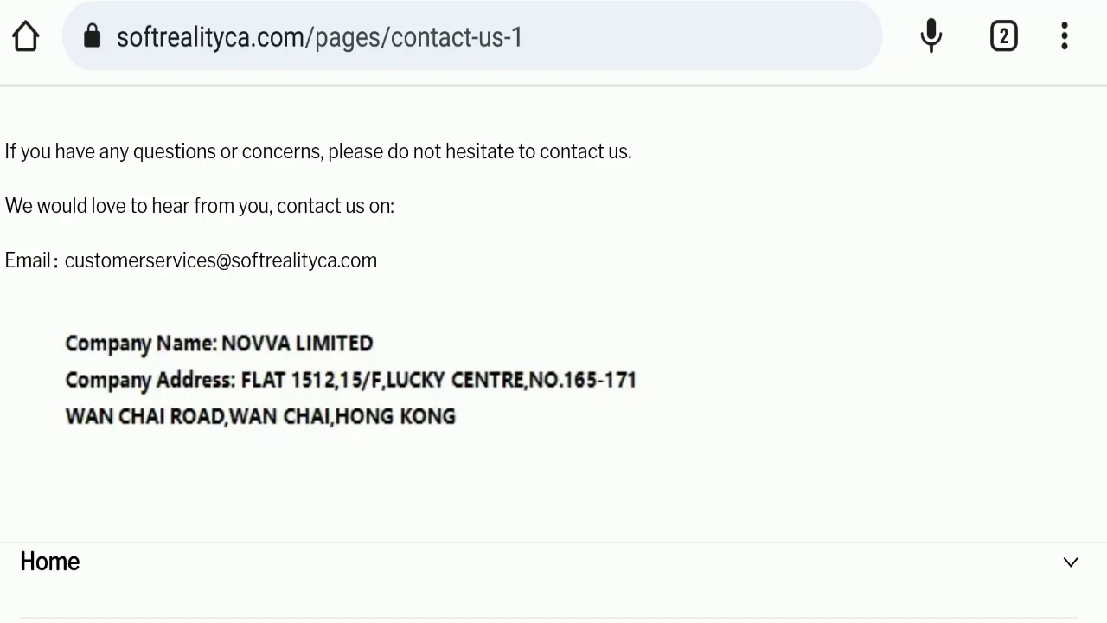
scroll("down", 3)
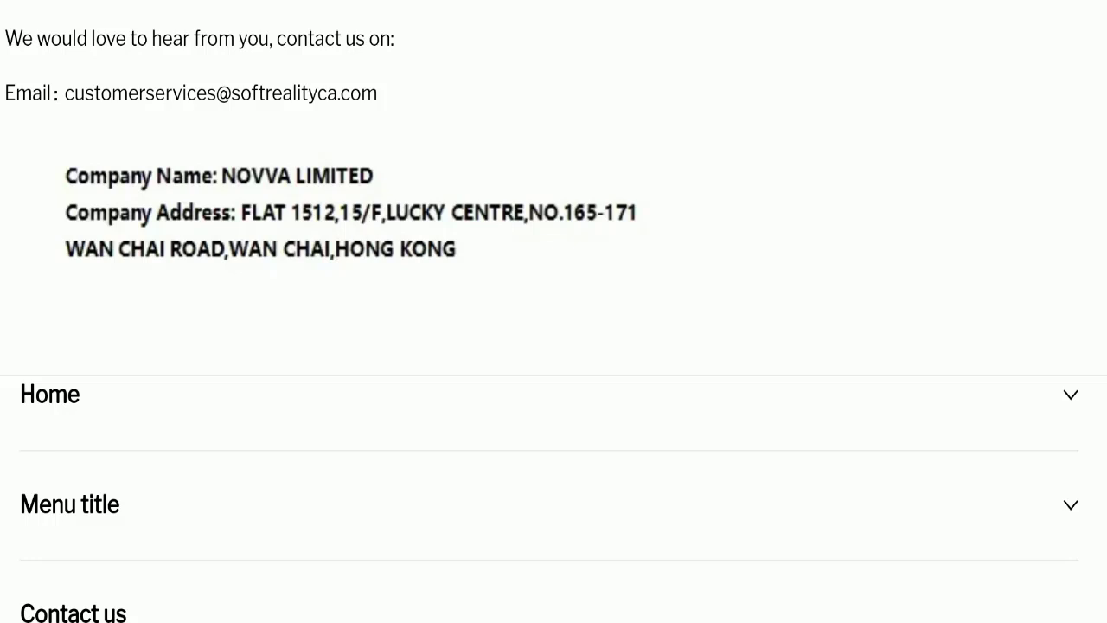
scroll("down", 3)
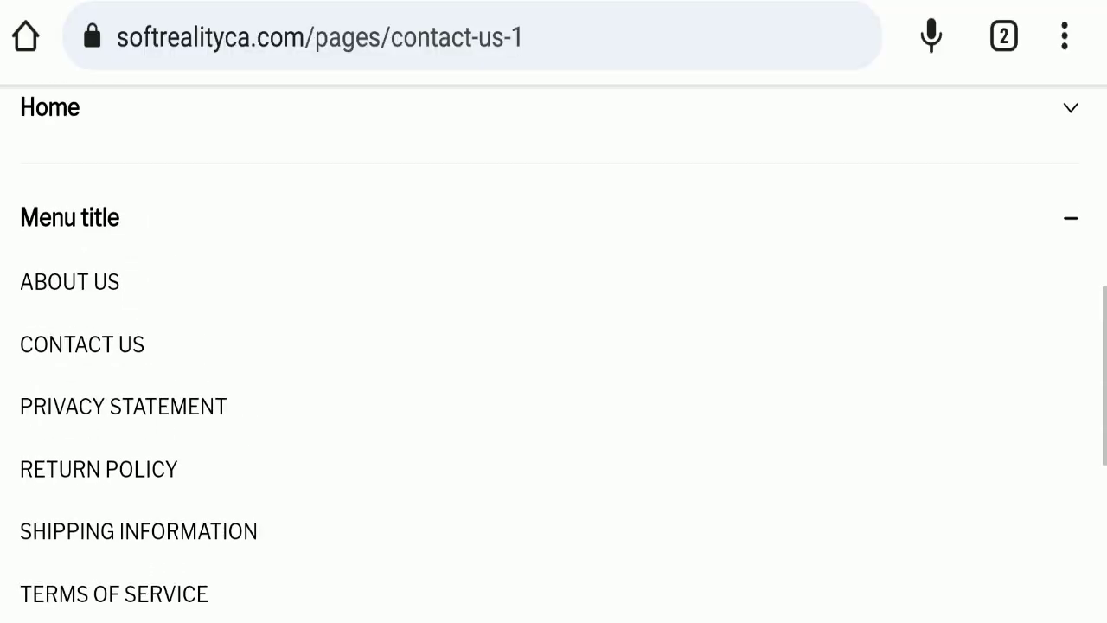
scroll("down", 3)
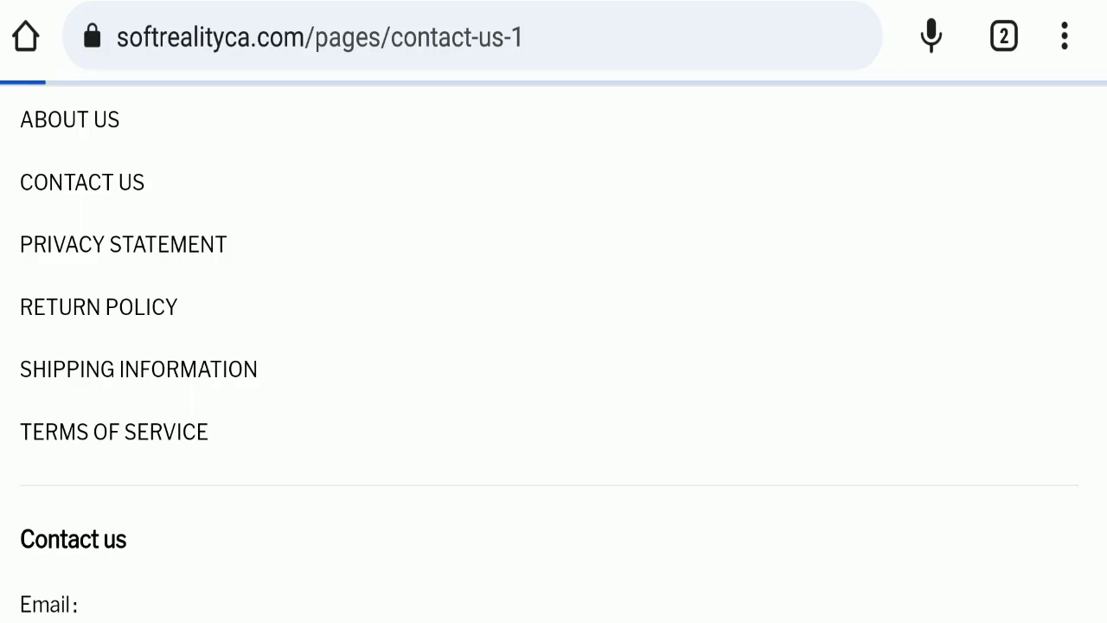
- Read the Return Policy's cancellation and 14-day return terms down to the payment-card logos and copyright
left_click(97, 306)
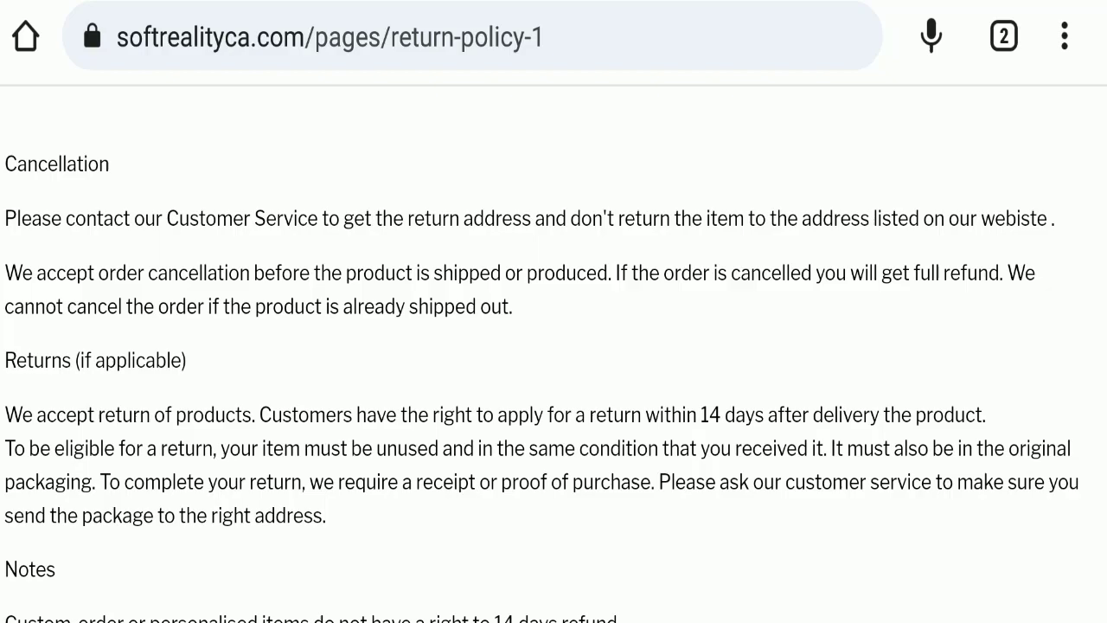
scroll("down", 3)
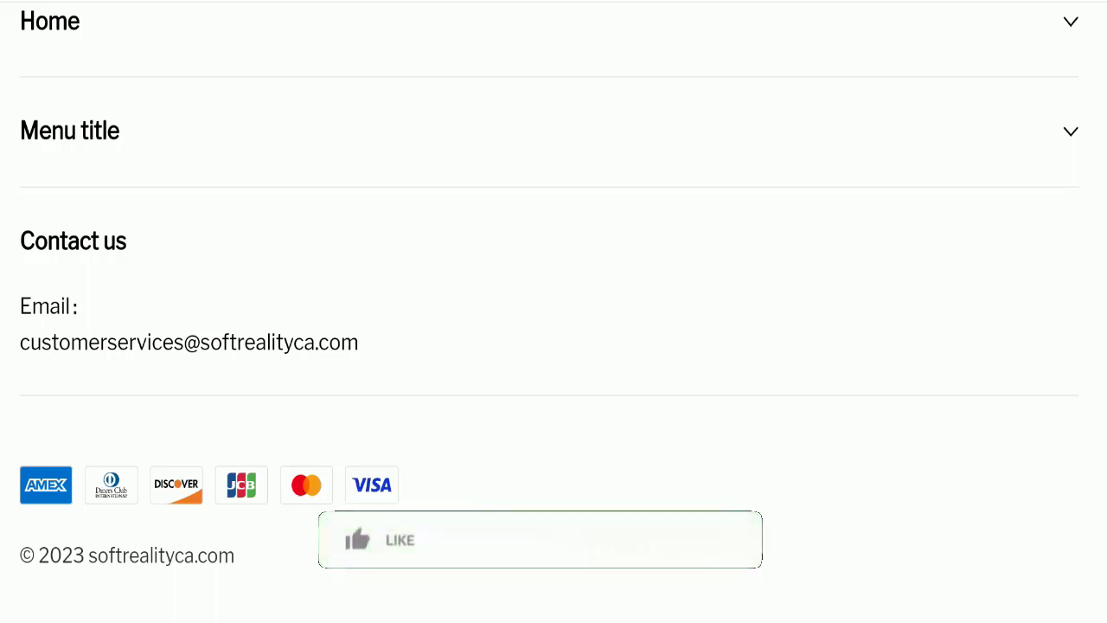
left_click(381, 539)
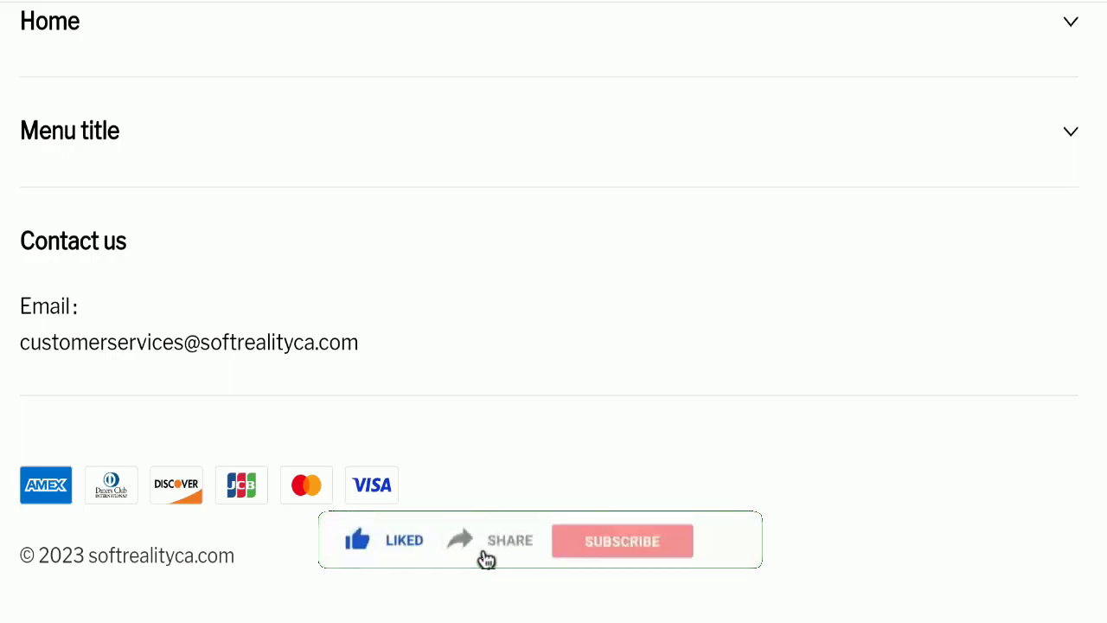
left_click(623, 539)
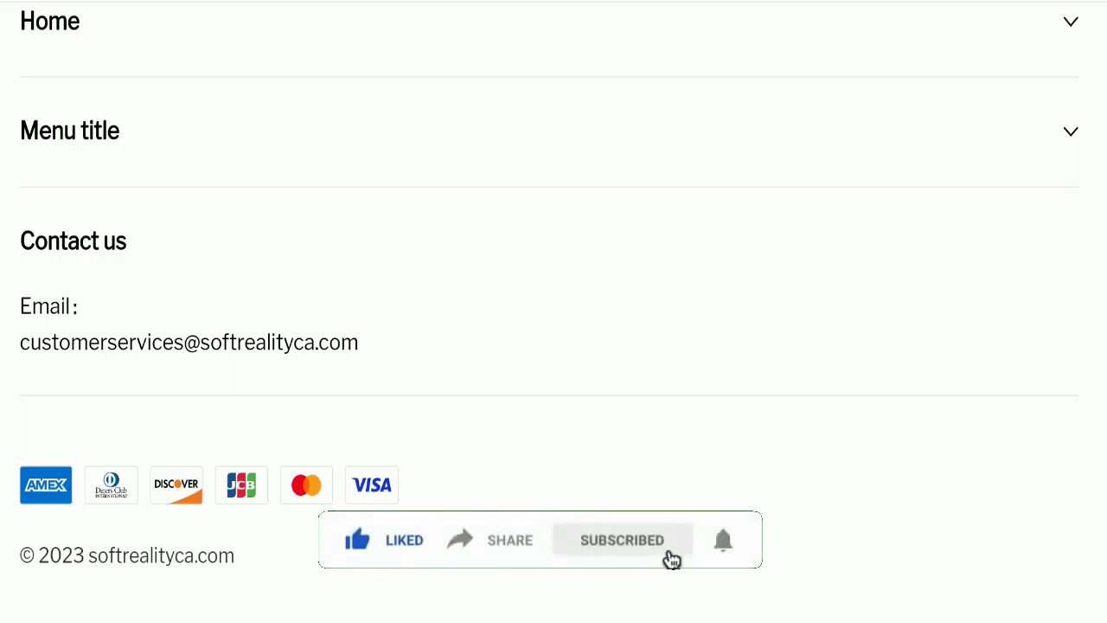